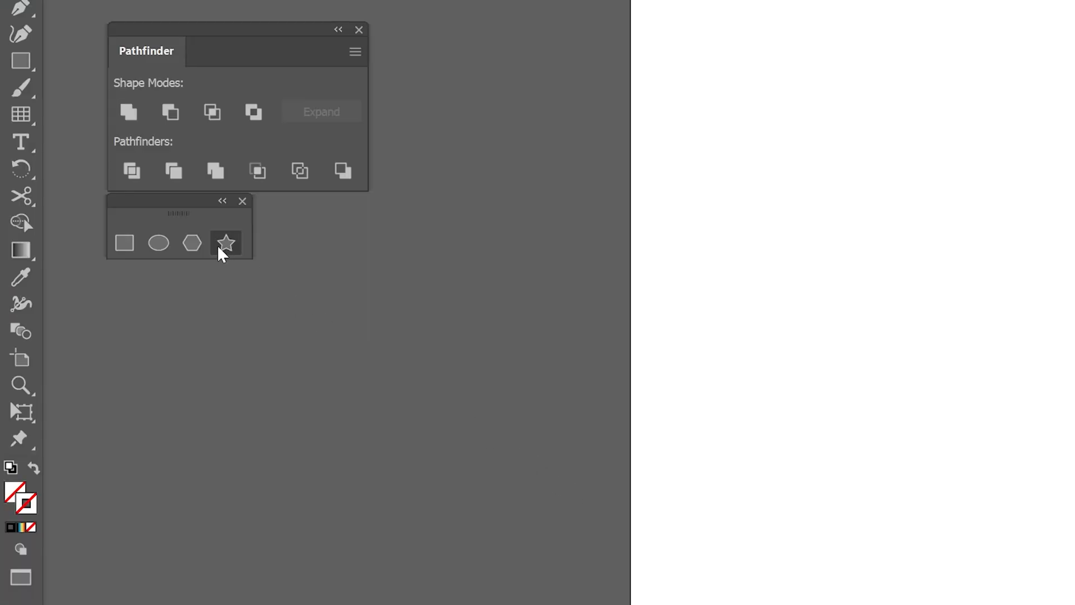
Select the circle to give its thick stroke a linear gradient.
{"action": "left_click", "coordinate": [158, 243]}
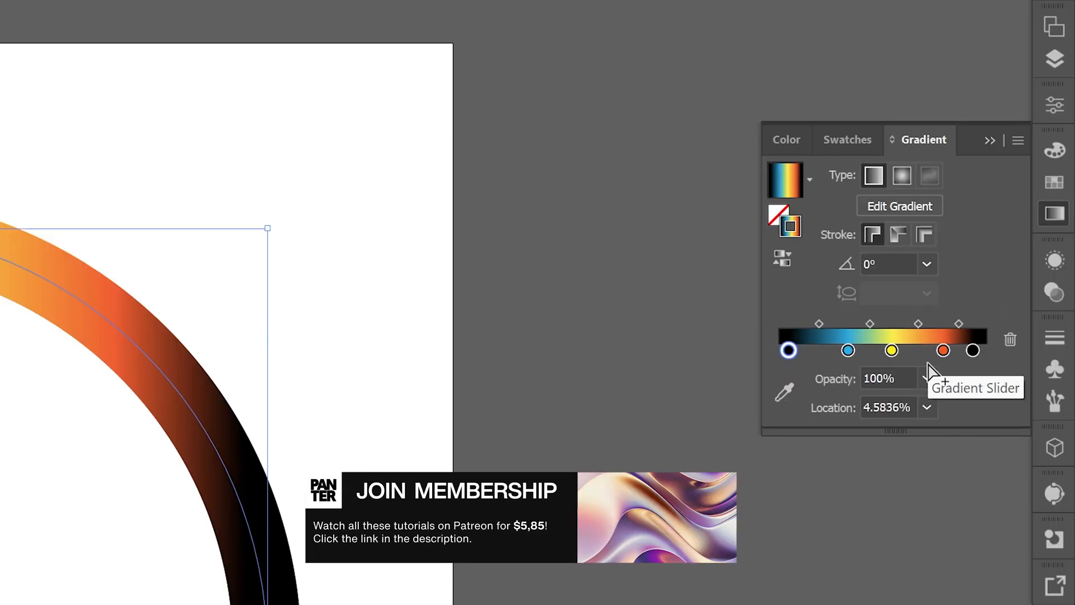
Reposition a gradient stop and recolour it so the stops run black, blue, yellow, orange, black.
{"action": "left_click_drag", "start_coordinate": [788, 350], "coordinate": [796, 350]}
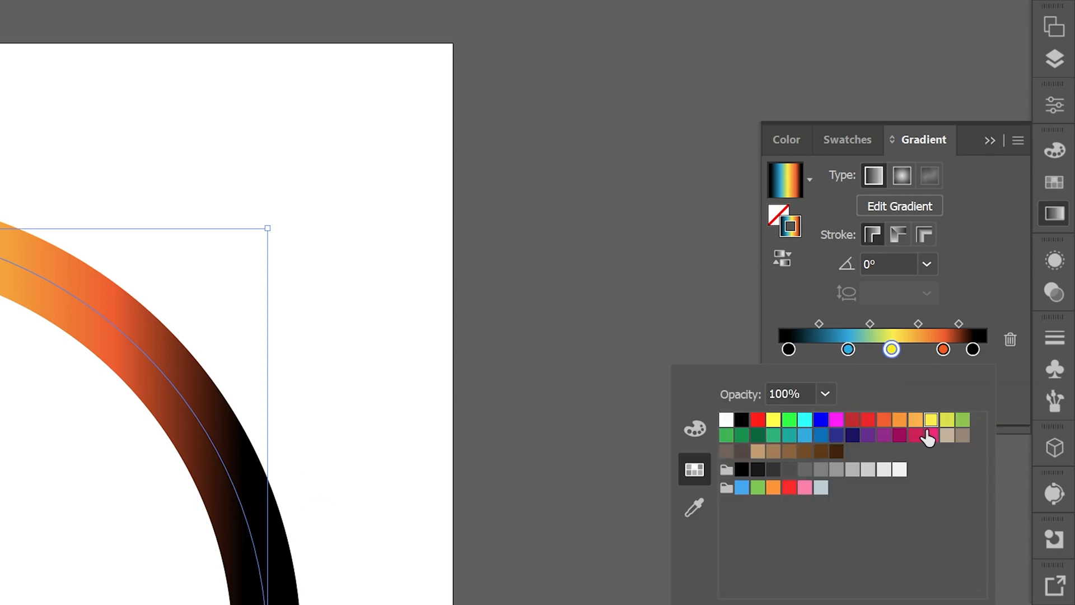
{"action": "left_click", "coordinate": [943, 350]}
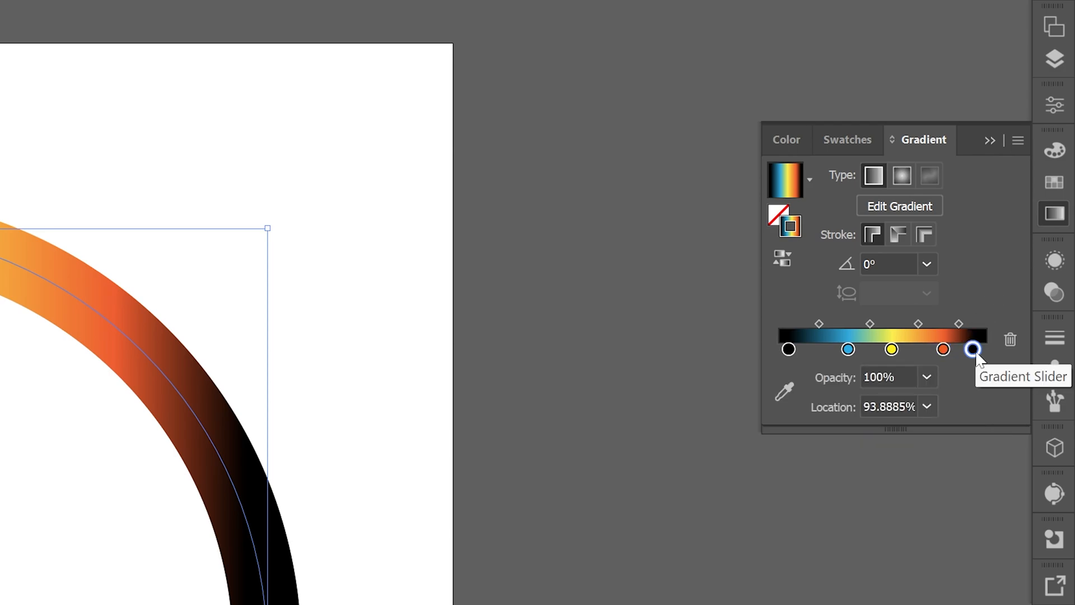
{"action": "mouse_move", "coordinate": [948, 372]}
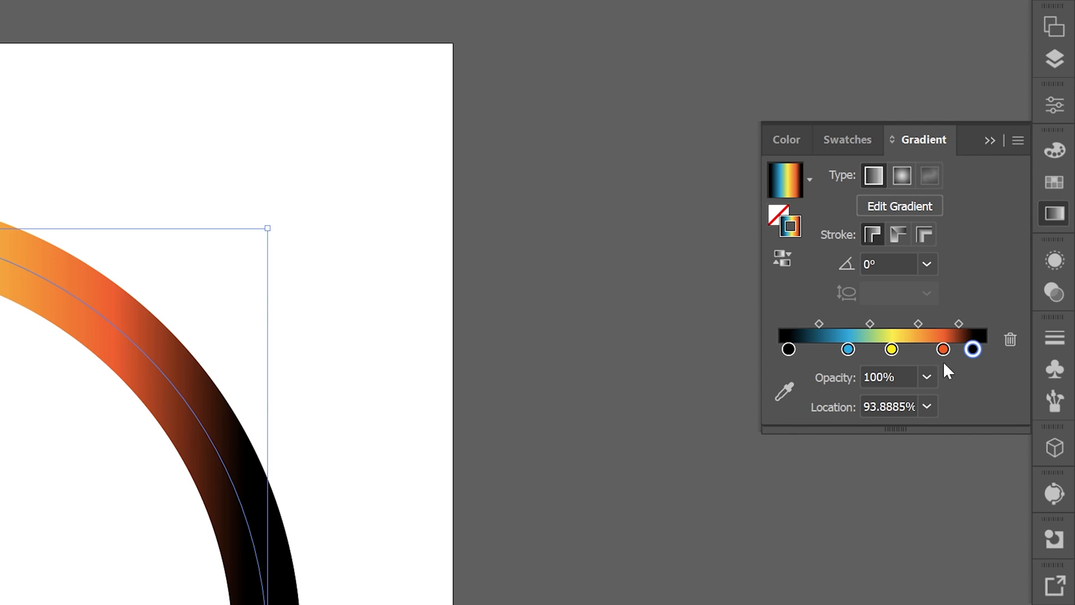
{"action": "mouse_move", "coordinate": [898, 234]}
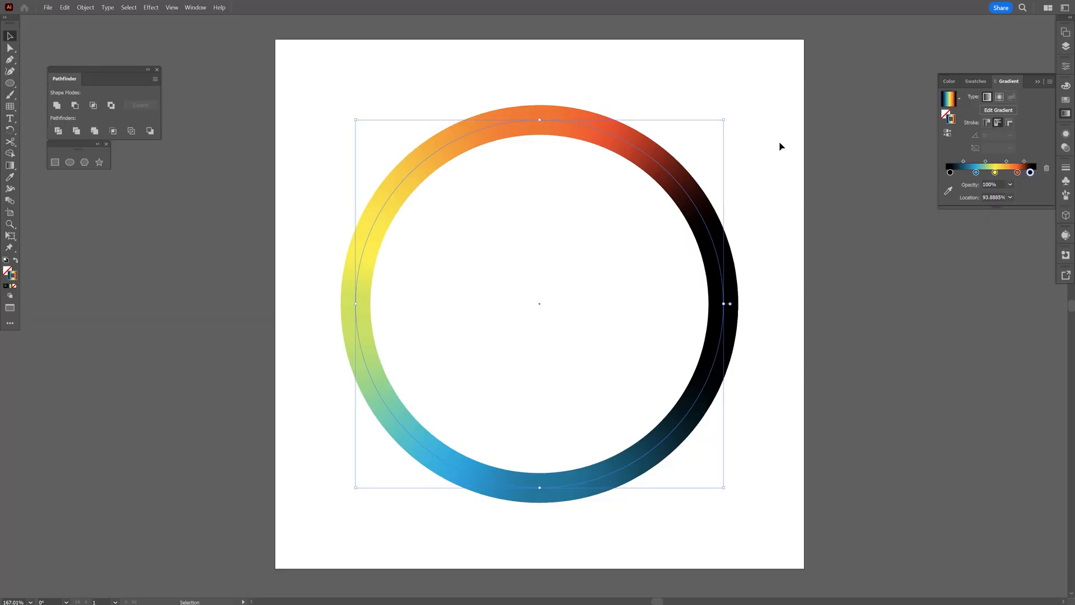
{"action": "mouse_move", "coordinate": [545, 255]}
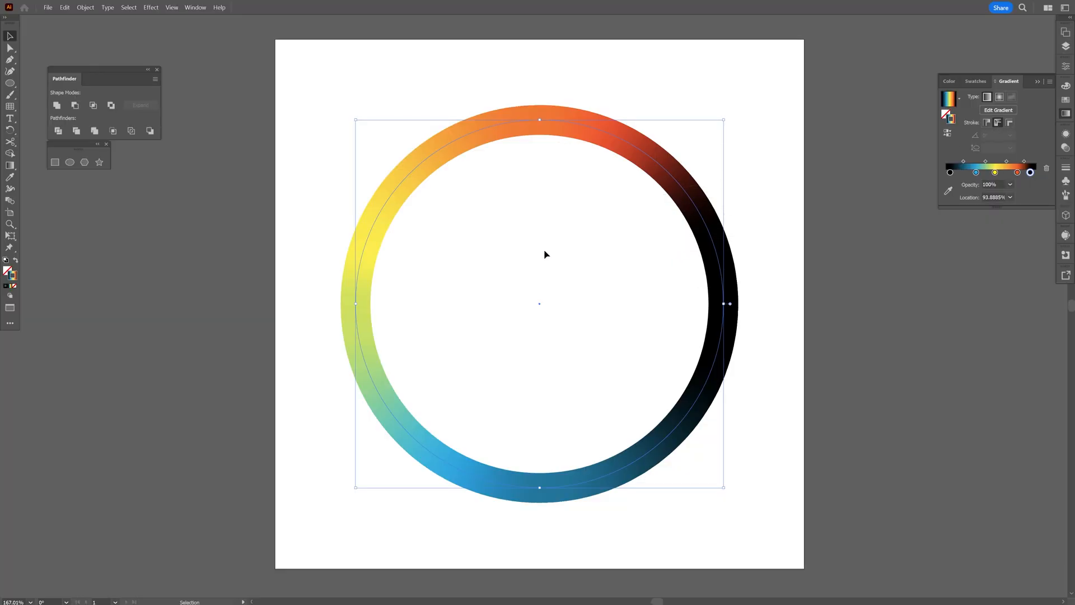
{"action": "mouse_move", "coordinate": [613, 157]}
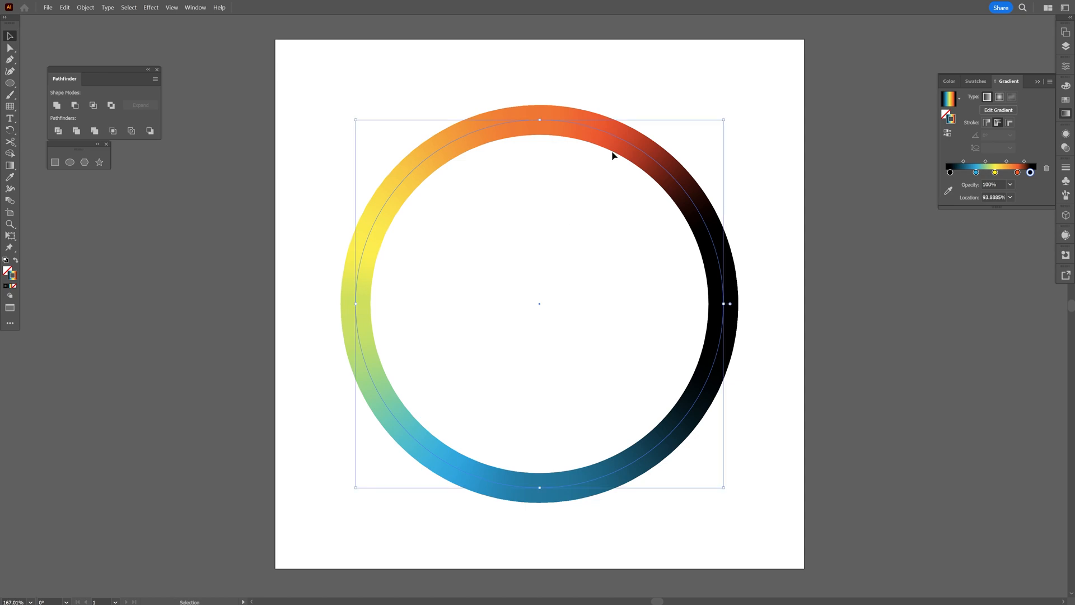
{"action": "left_click", "coordinate": [65, 7]}
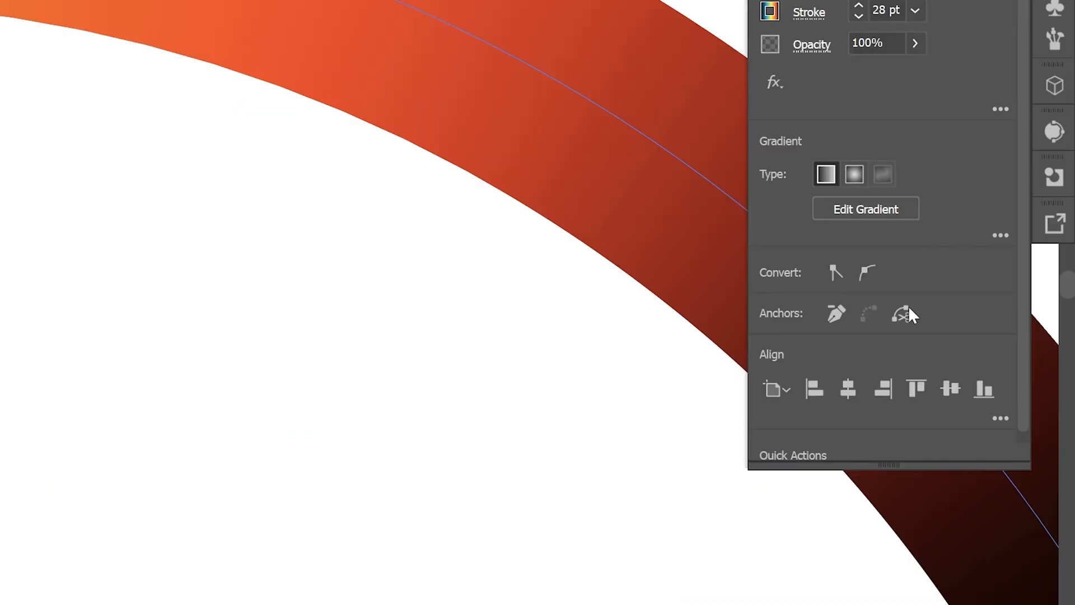
{"action": "mouse_move", "coordinate": [900, 314]}
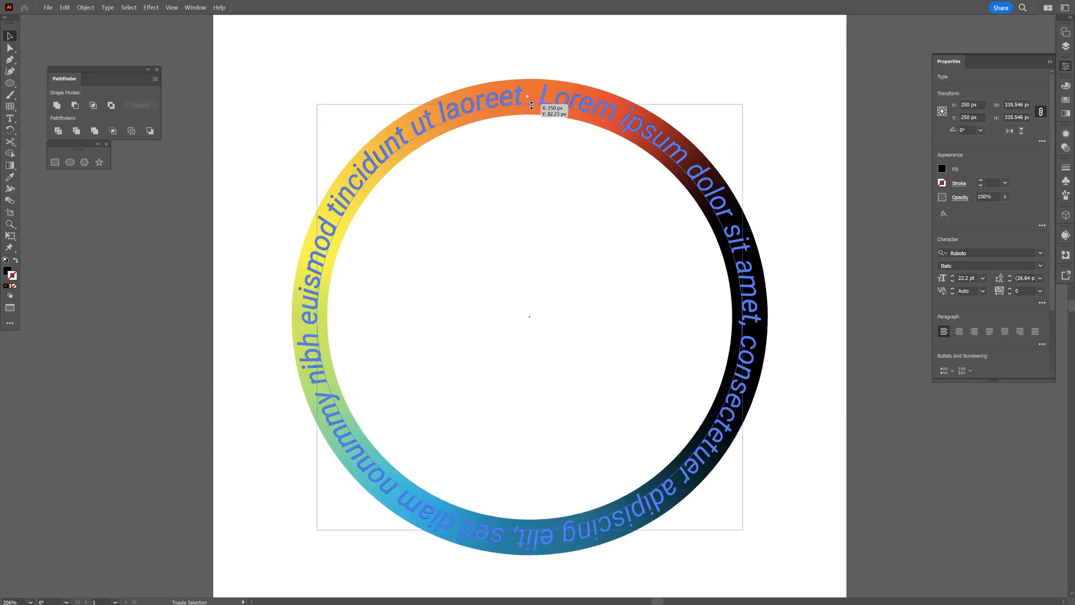
Bring up the Object menu for the ring and its circling Roboto placeholder text.
{"action": "left_click", "coordinate": [85, 8]}
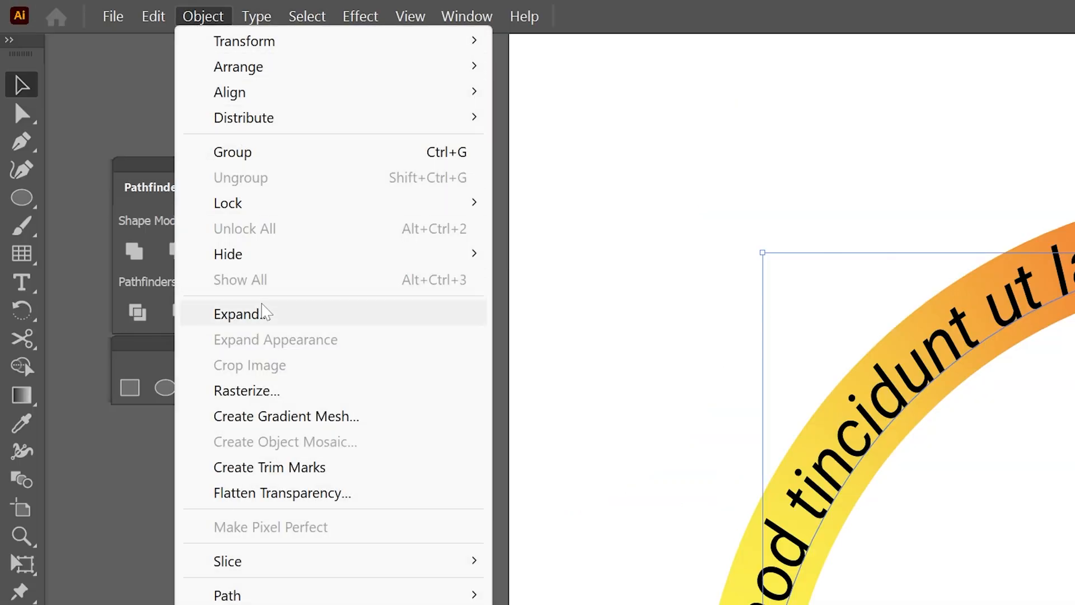
Expand the ring and text into plain shapes before adding the Transform effect.
{"action": "left_click", "coordinate": [239, 313]}
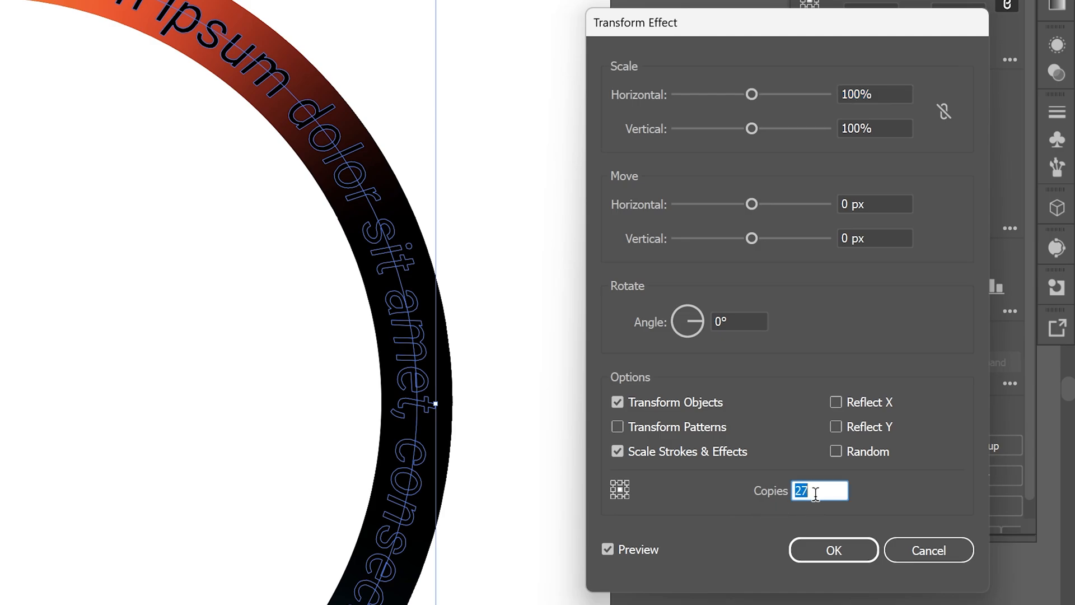
Enter Transform Effect copies, scale and angle values (30, 1%, -18, 83%) to spiral shrinking rotated copies inward.
{"action": "type", "text": "30"}
{"action": "left_click", "coordinate": [875, 127]}
{"action": "type", "text": "9"}
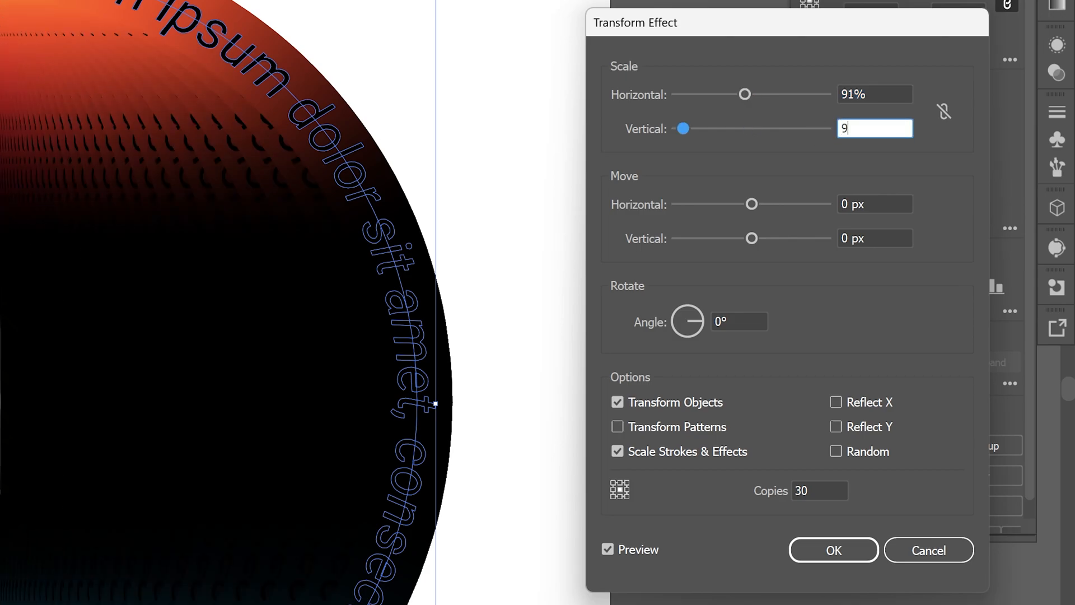
{"action": "type", "text": "1%"}
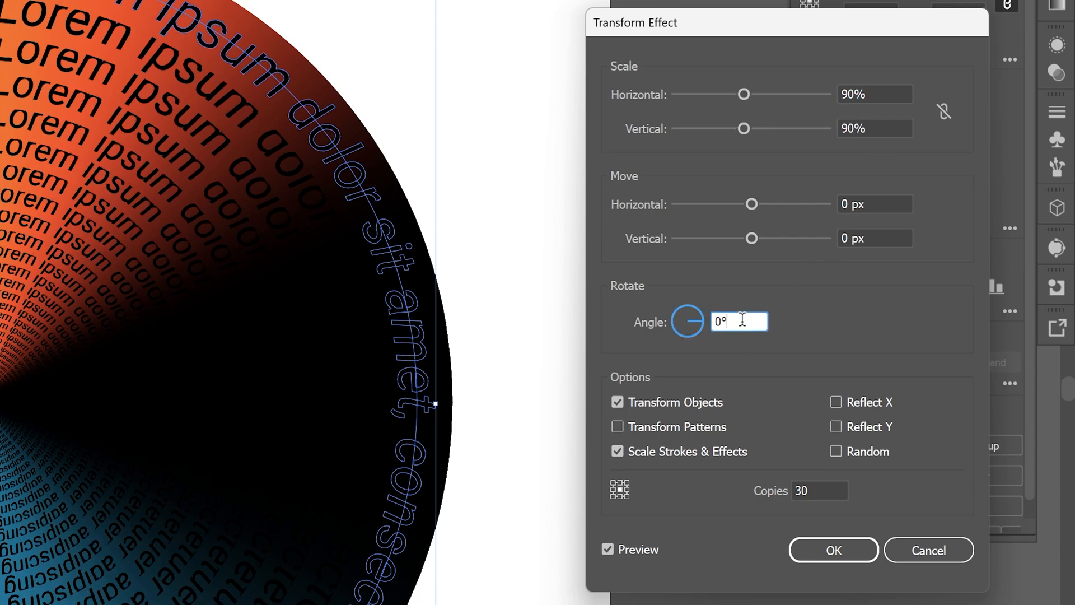
{"action": "type", "text": "-18"}
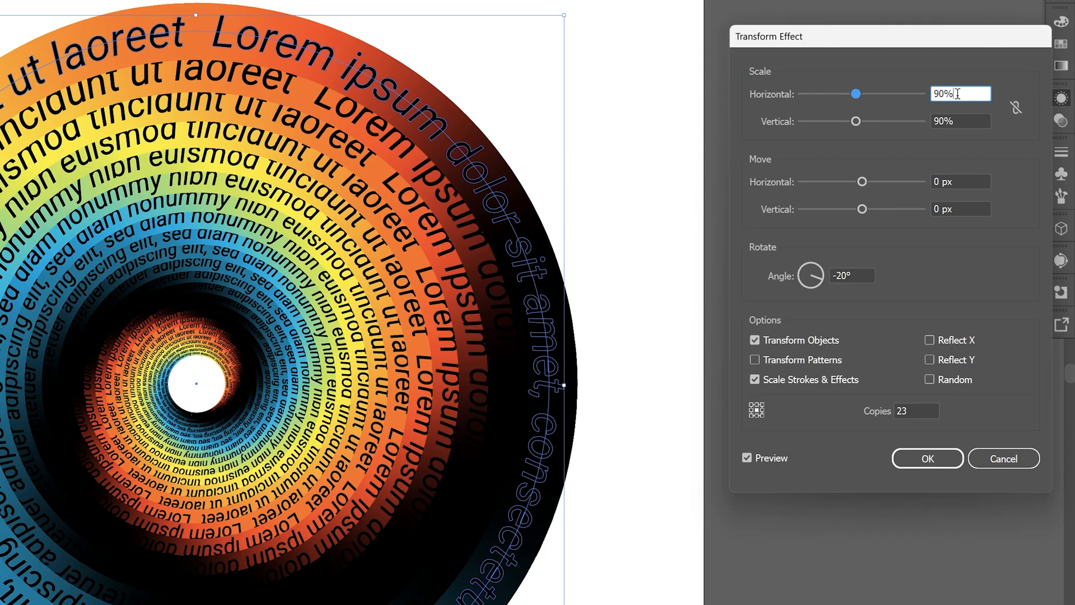
{"action": "type", "text": "83%"}
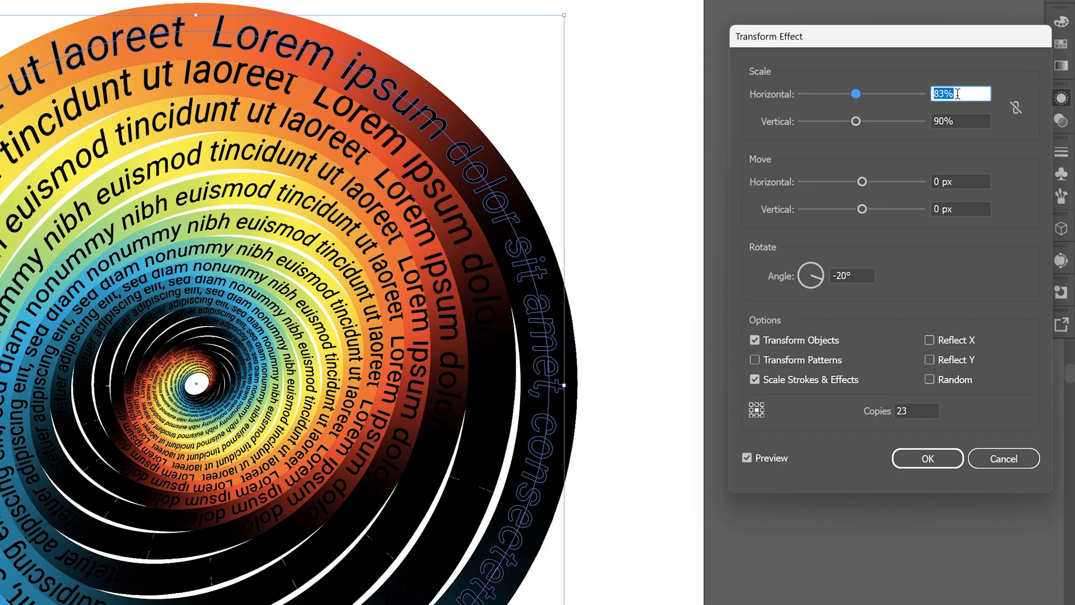